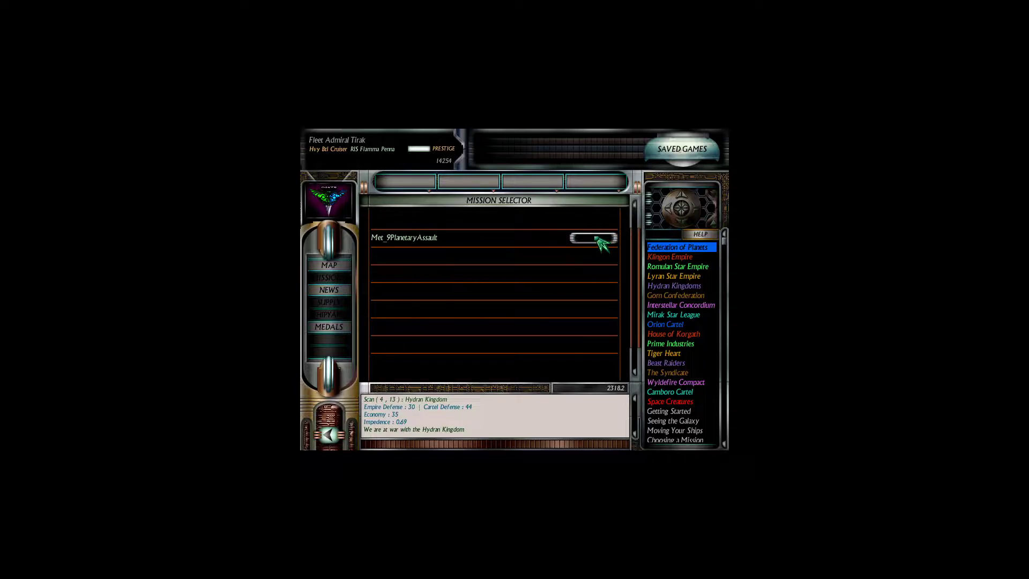
- Accept the Planetary Assault mission against the Hydran-held planet and launch it from its briefing
click(591, 238)
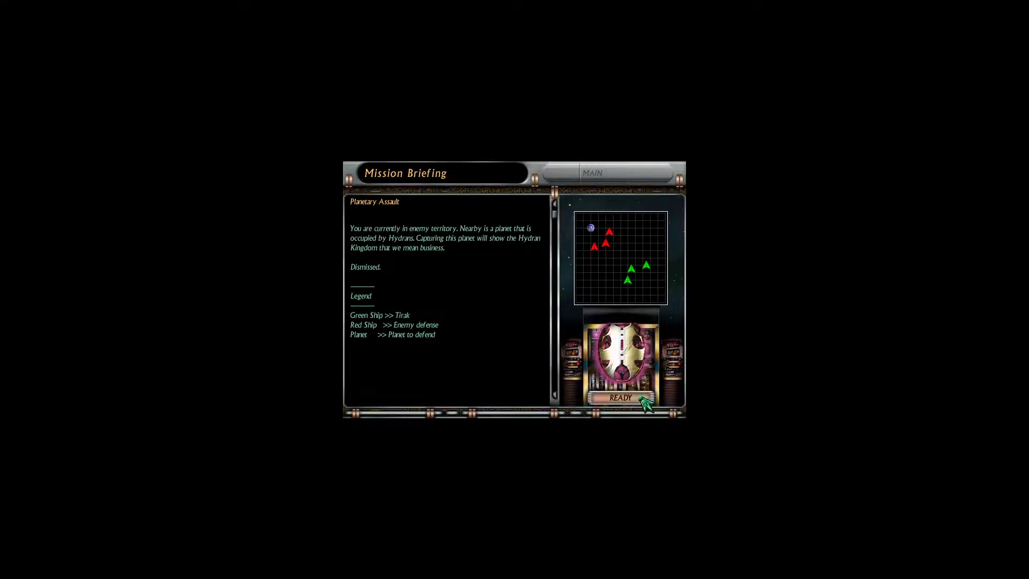
click(620, 397)
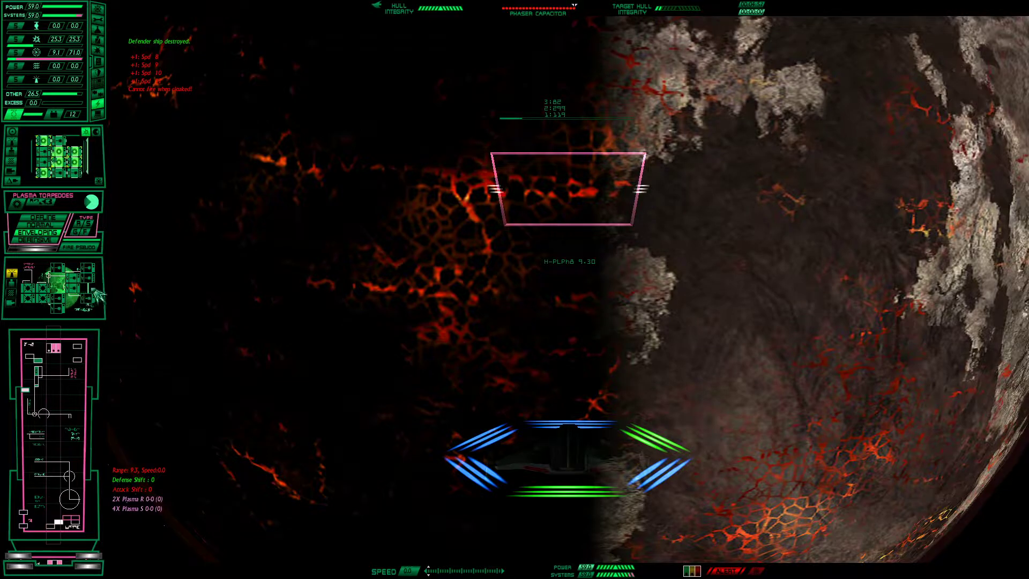
mouse_move(328, 321)
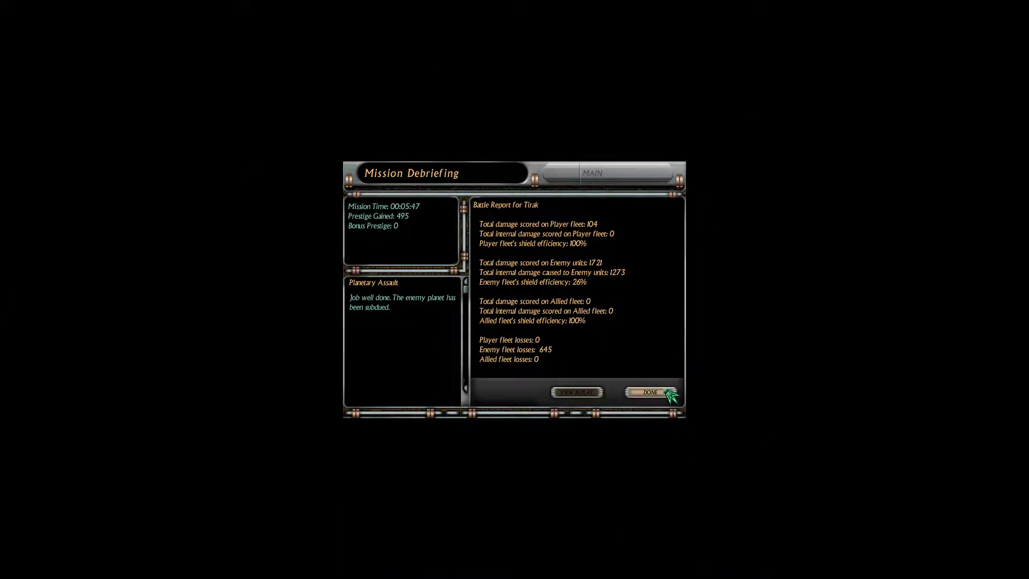
- Dismiss the debriefing, choose the Met_10Patrol mission and proceed past its patrol briefing
click(650, 392)
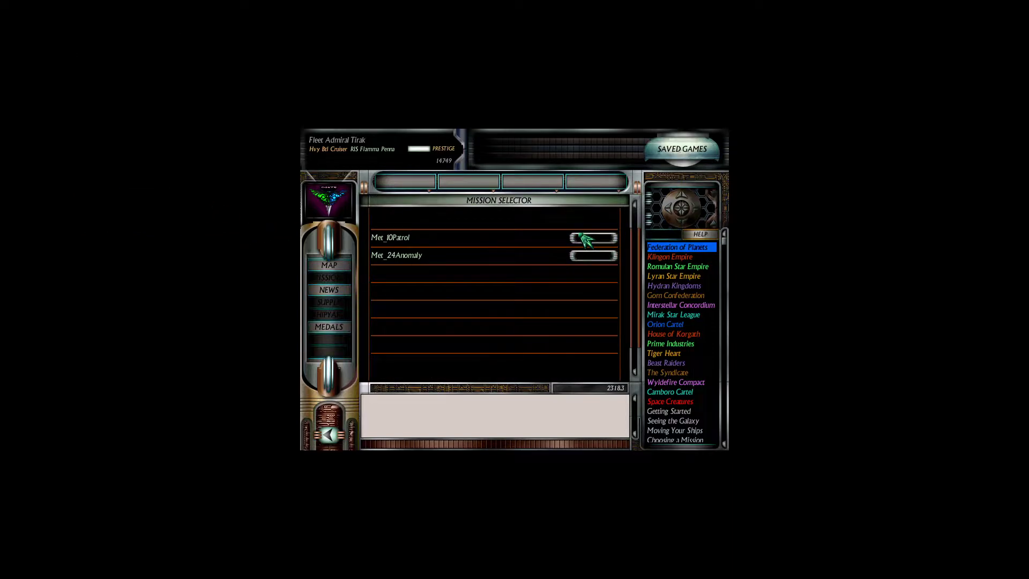
click(591, 238)
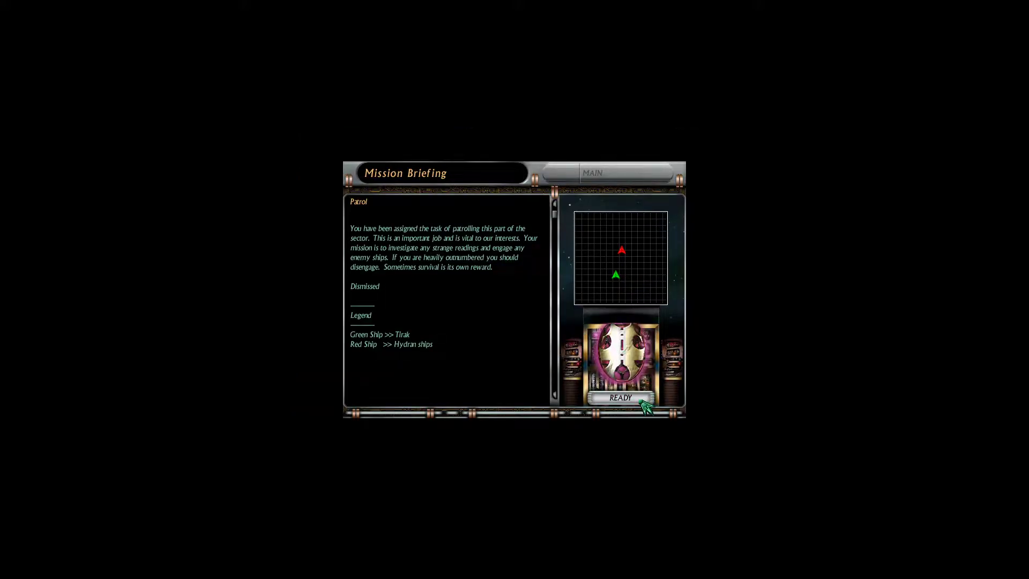
click(619, 397)
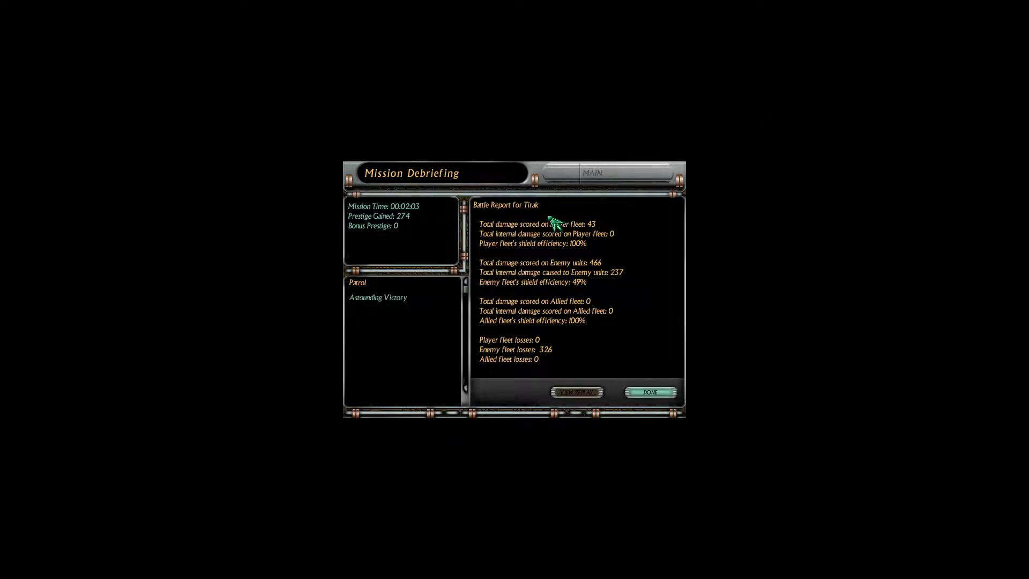
- Close the Patrol debriefing to return to the galaxy map
click(650, 392)
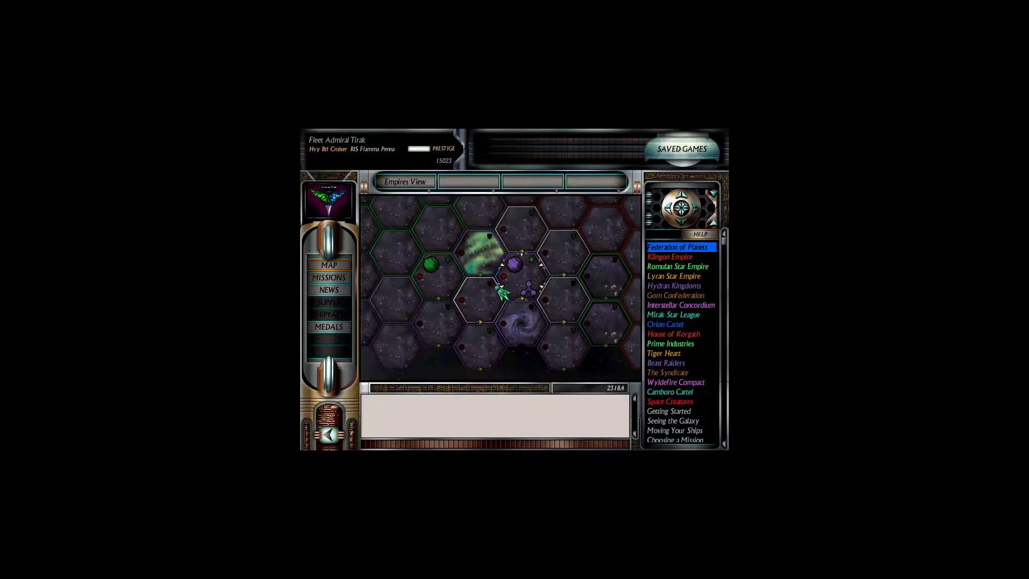
- Accept the Shipyard Assault mission from the available missions list, bringing up its briefing
click(329, 276)
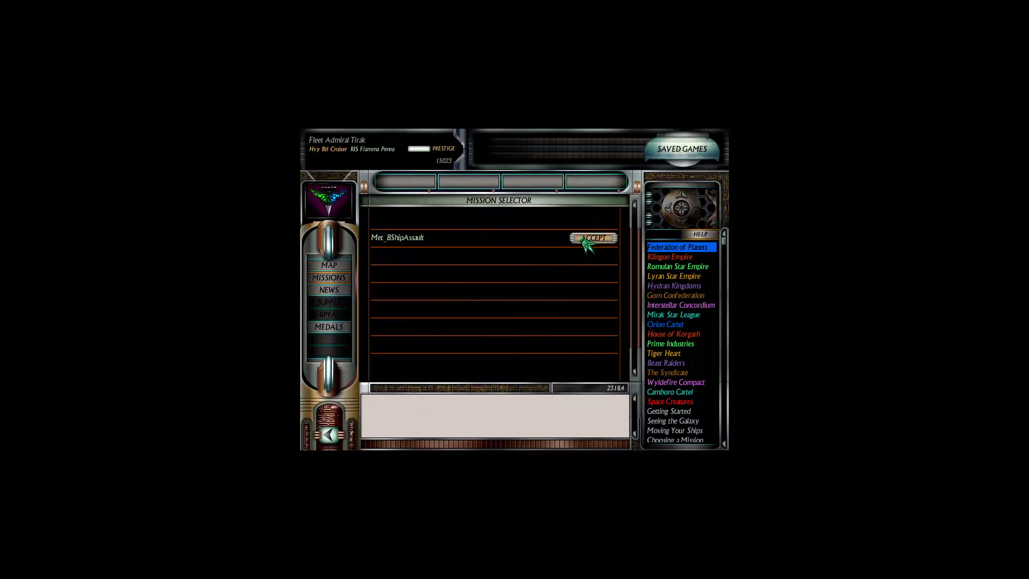
click(593, 238)
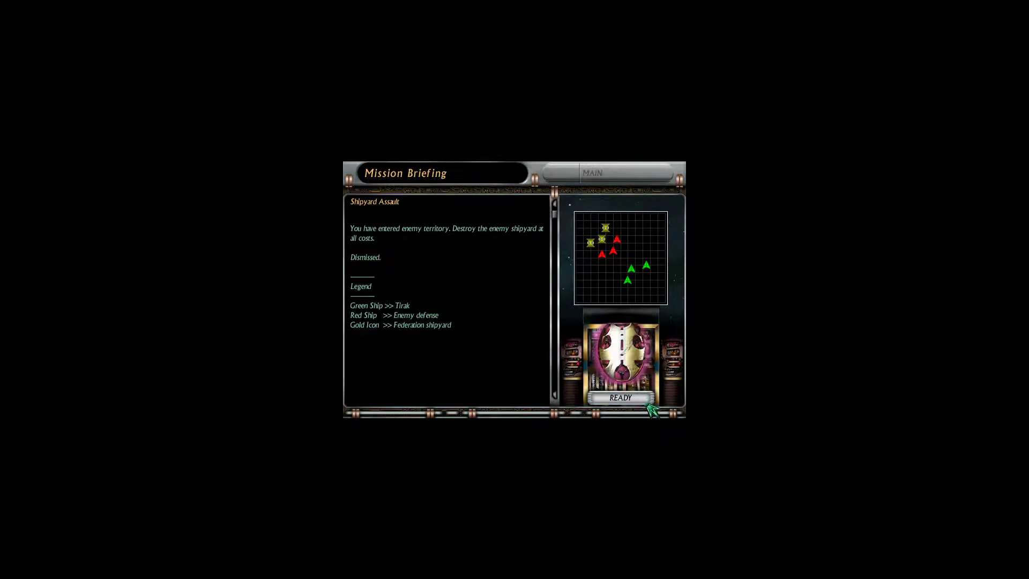
click(617, 396)
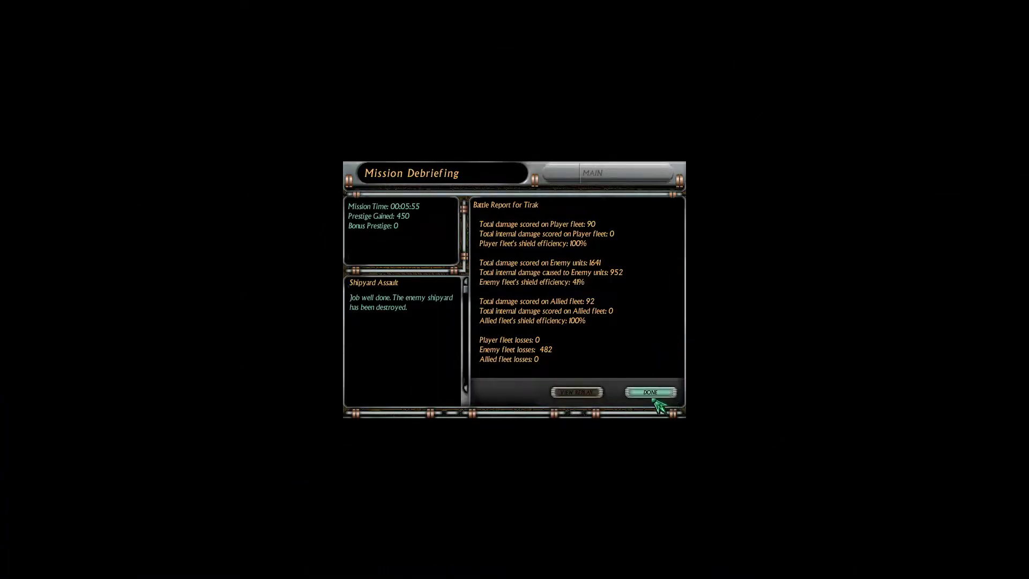
- Dismiss the debriefing to the galaxy map and bring up the missions list
click(649, 392)
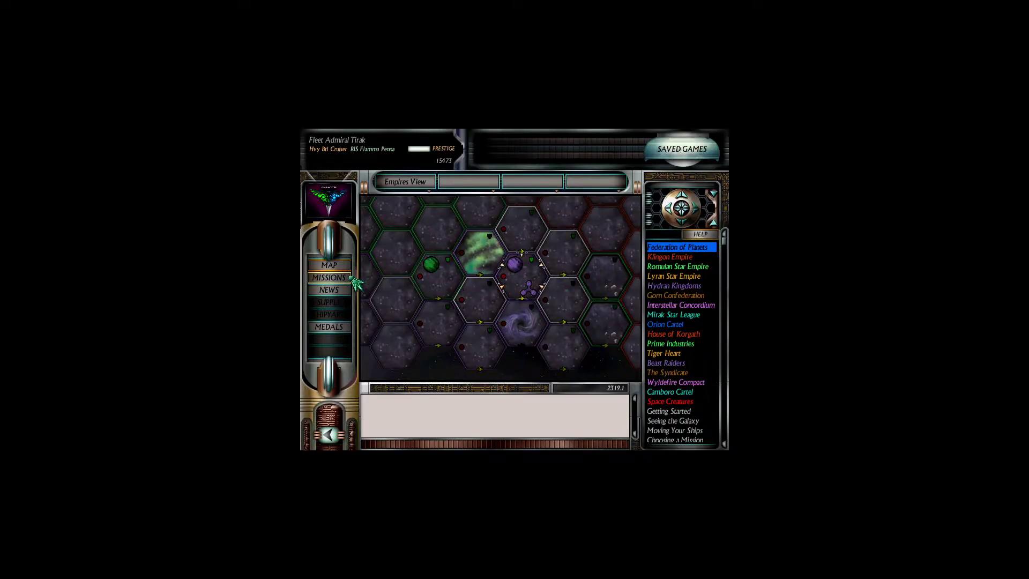
click(329, 277)
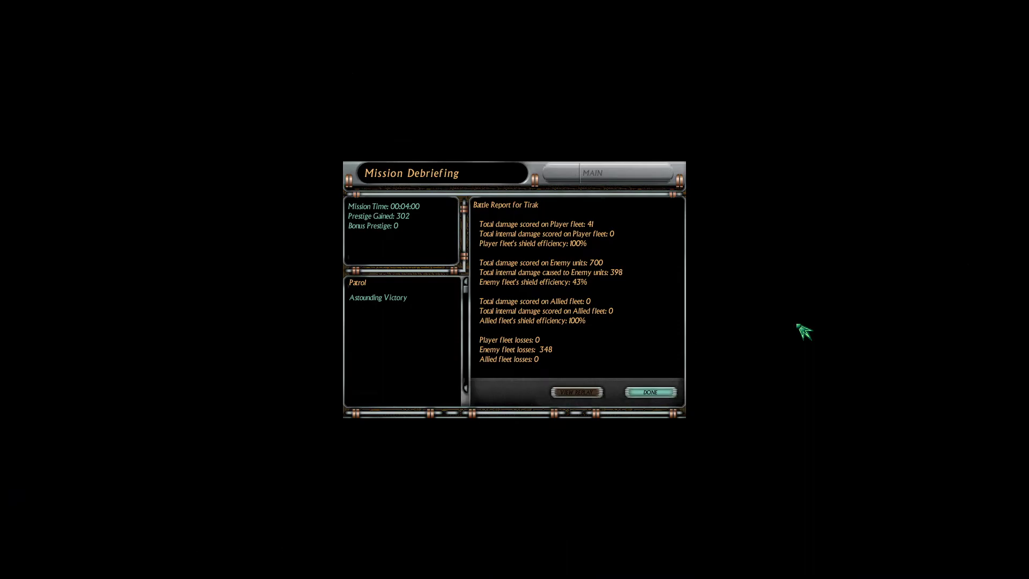
- Dismiss the debriefing and zoom the galaxy map out to the Empires View of the whole galaxy
click(651, 392)
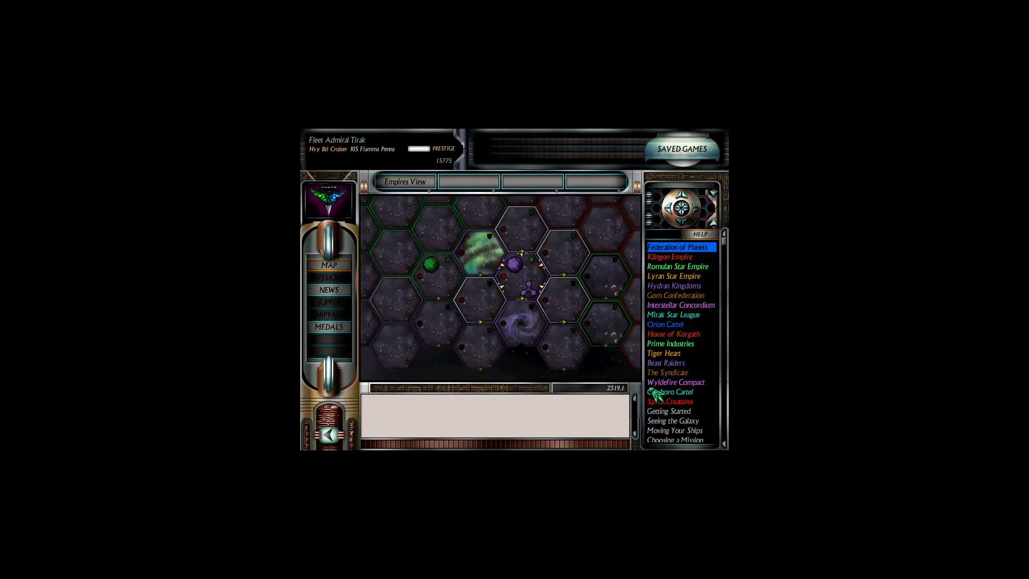
click(517, 268)
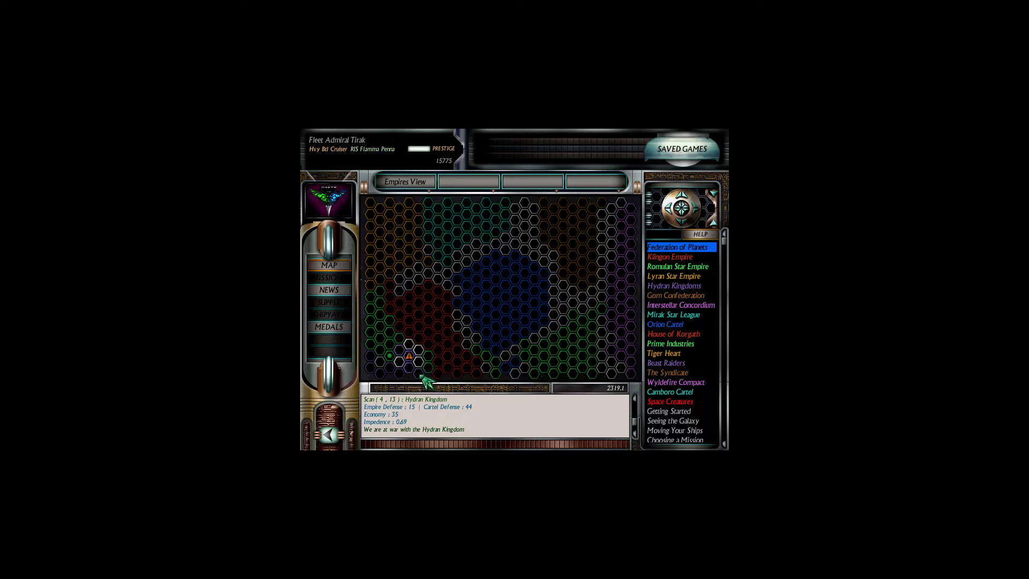
mouse_move(596, 354)
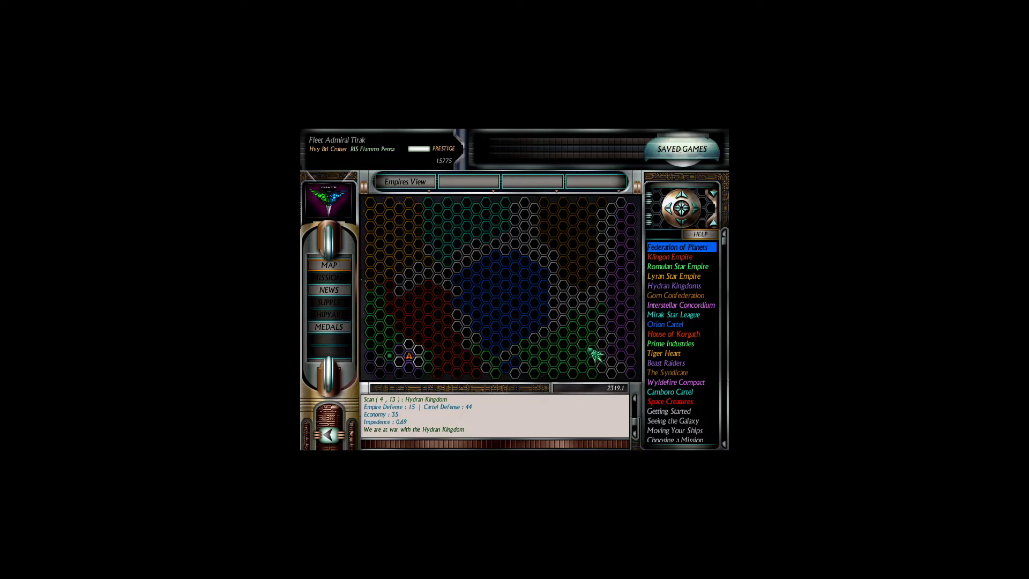
mouse_move(521, 374)
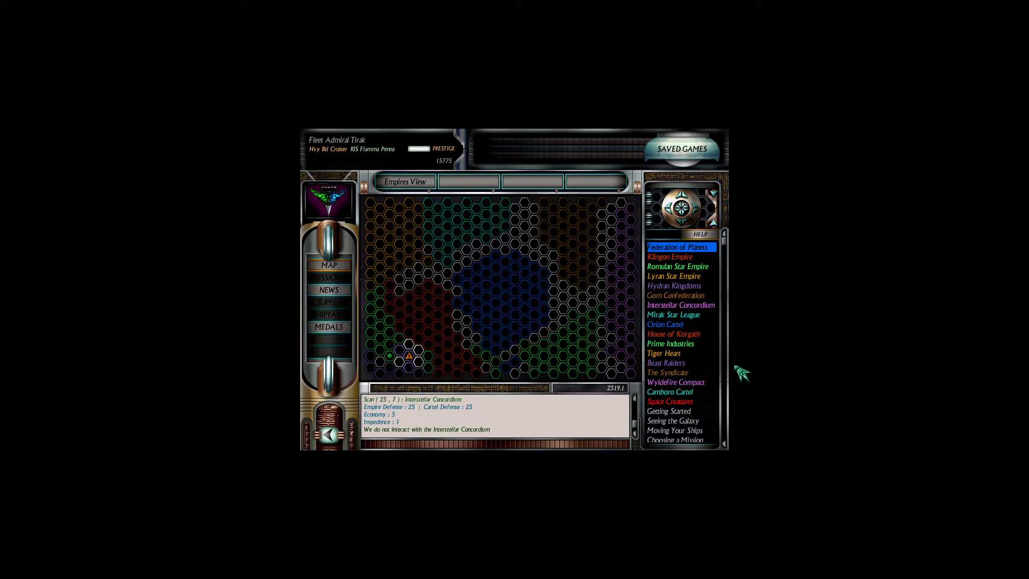
mouse_move(786, 334)
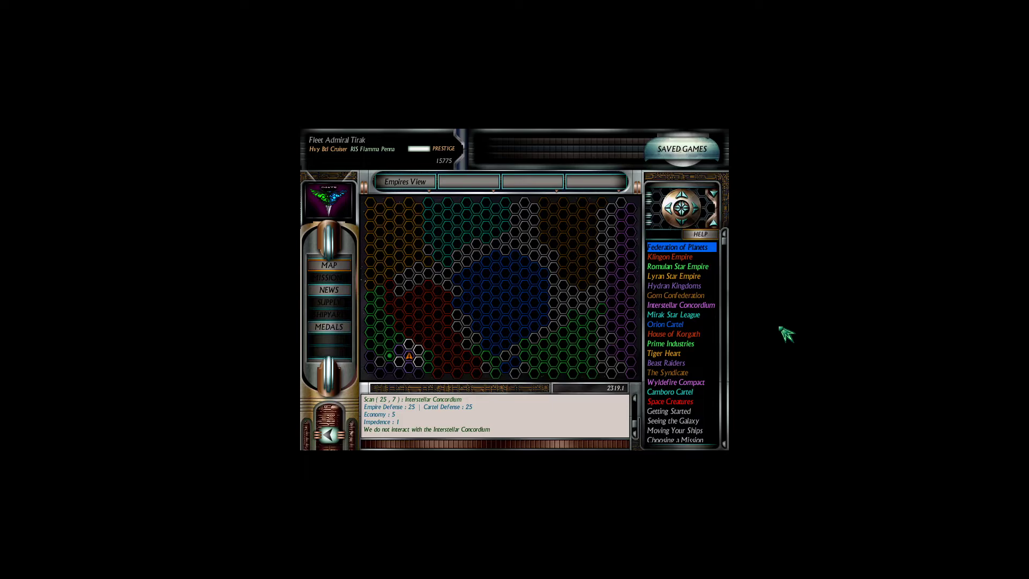